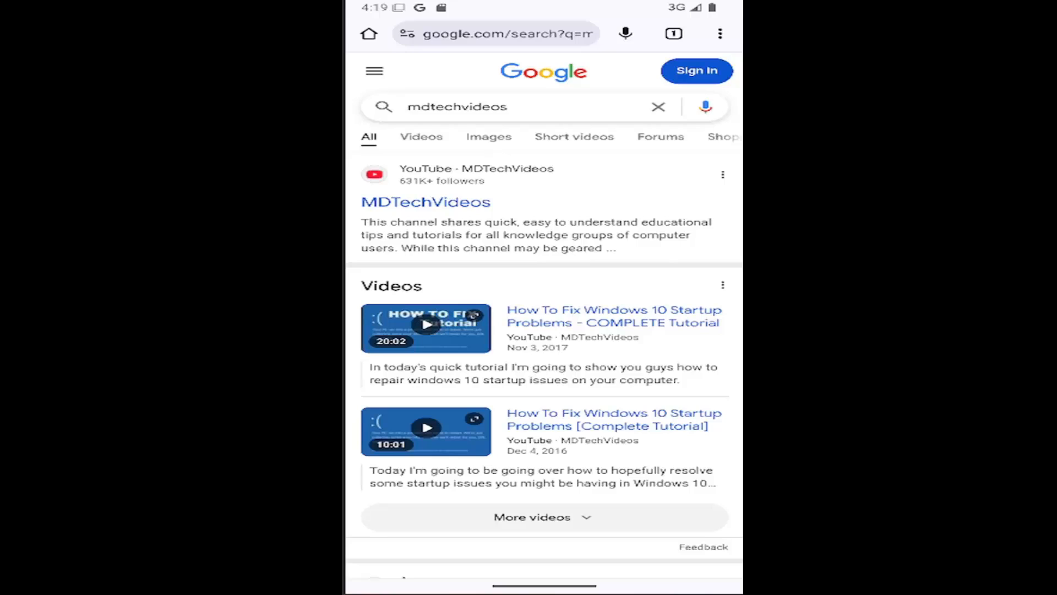
{"action": "mouse_move", "coordinate": [683, 69]}
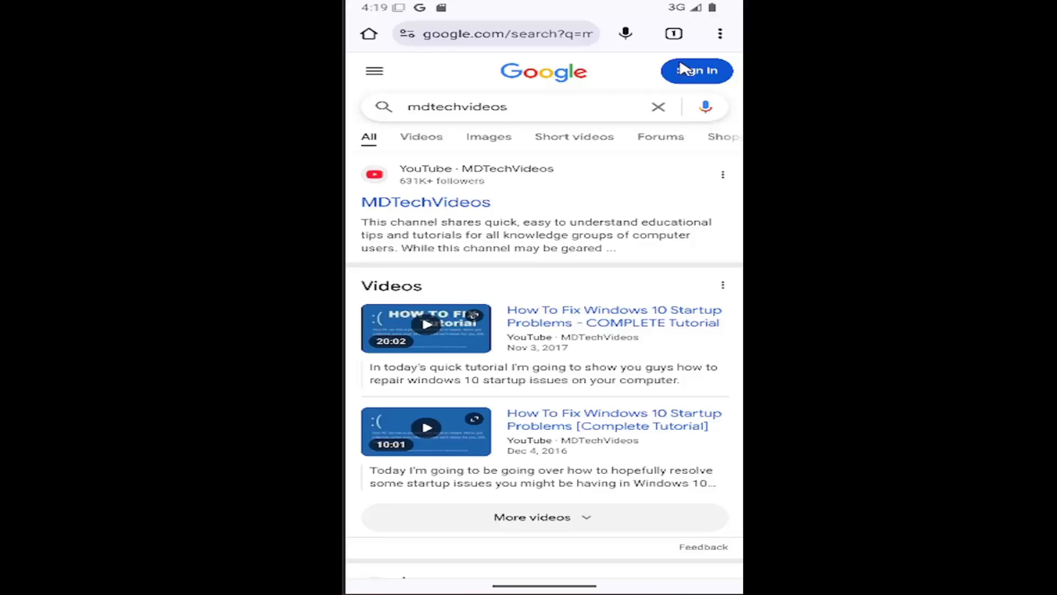
{"action": "mouse_move", "coordinate": [728, 36]}
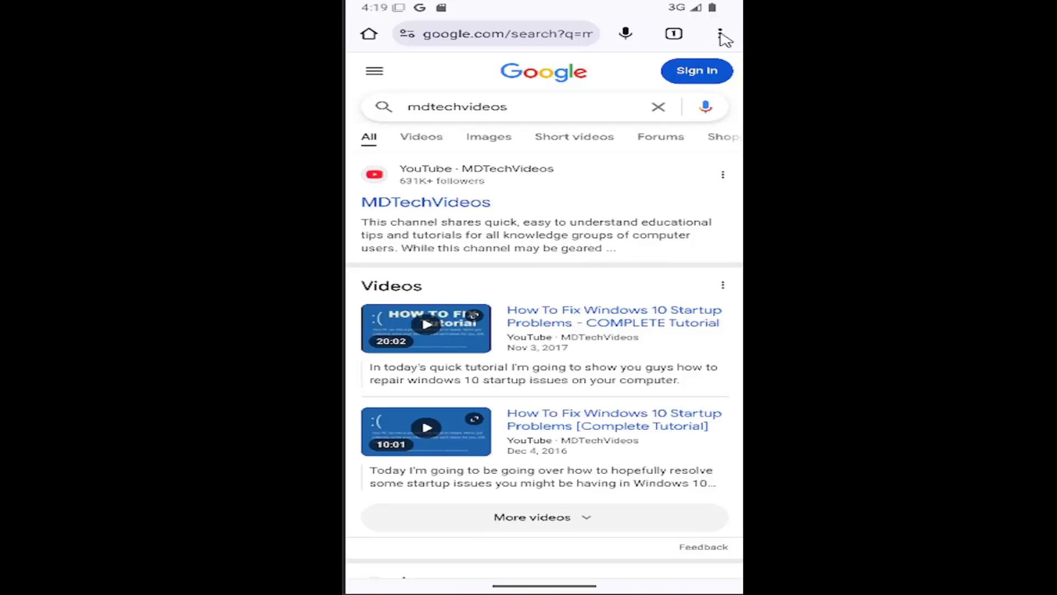
- Show Chrome's three-dot main menu over the mdtechvideos search results
{"action": "left_click", "coordinate": [716, 33]}
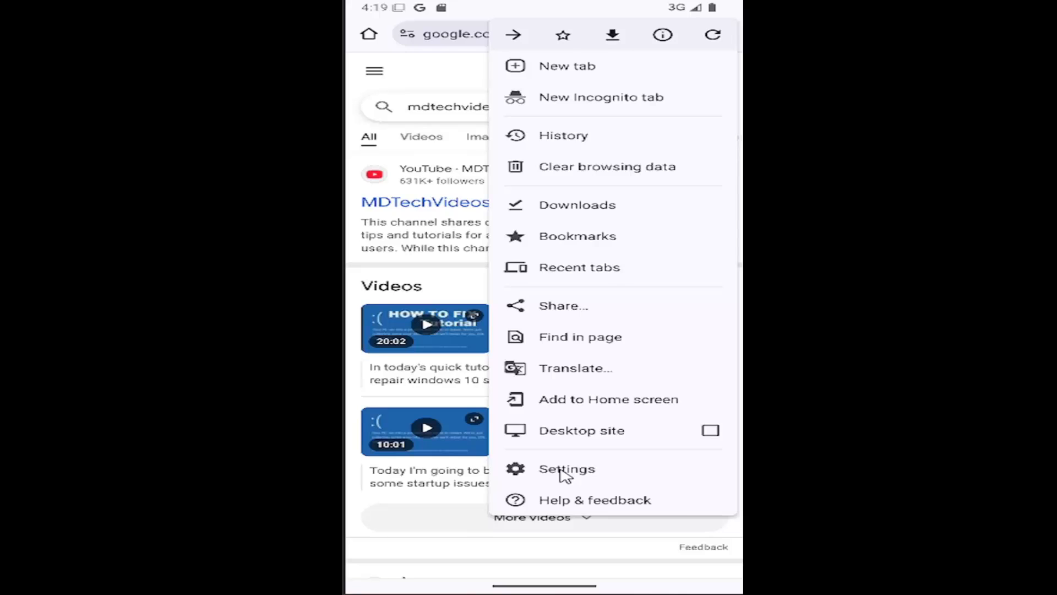
- Go into Settings and reach the Accessibility page under Advanced
{"action": "left_click", "coordinate": [567, 469]}
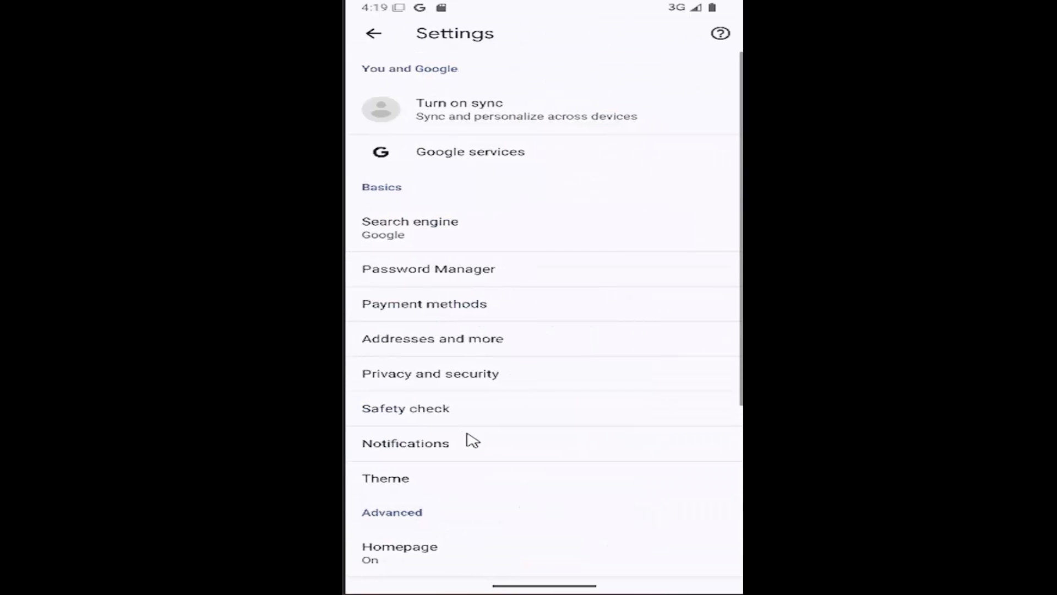
{"action": "scroll", "scroll_direction": "down", "scroll_amount": 3}
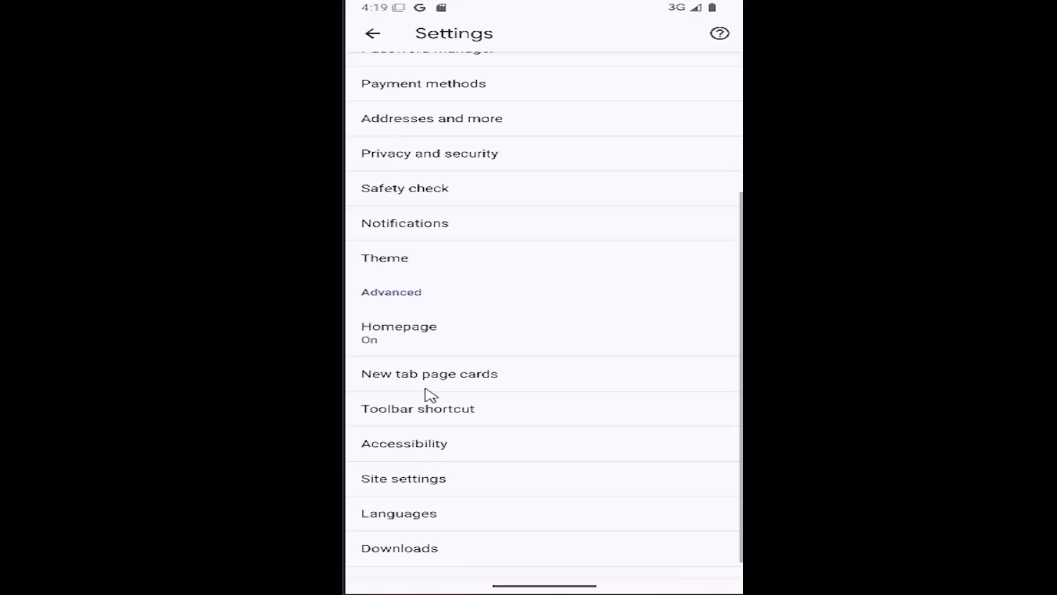
{"action": "mouse_move", "coordinate": [429, 456]}
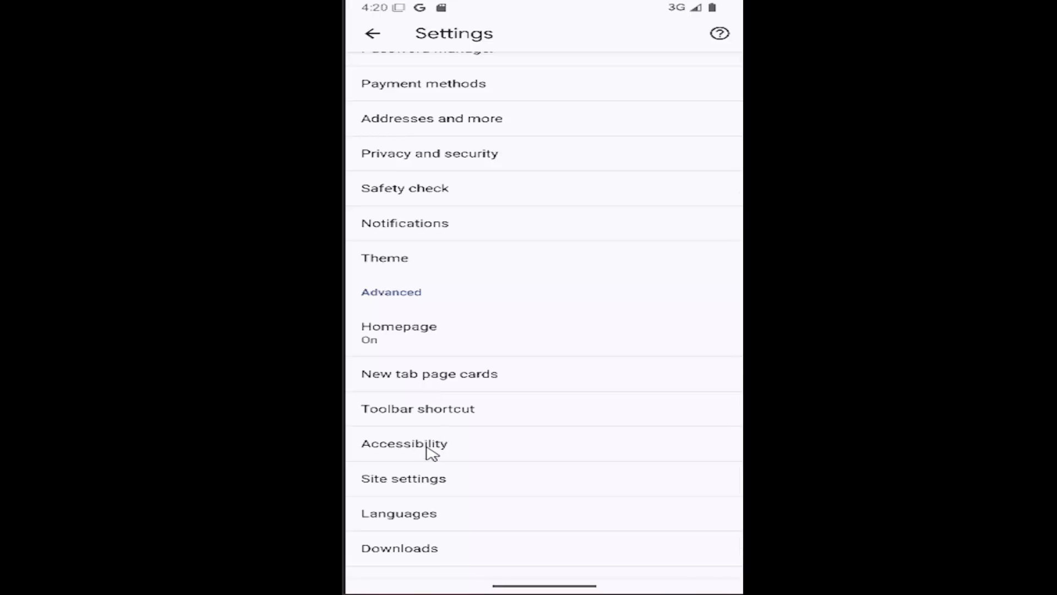
{"action": "mouse_move", "coordinate": [434, 413]}
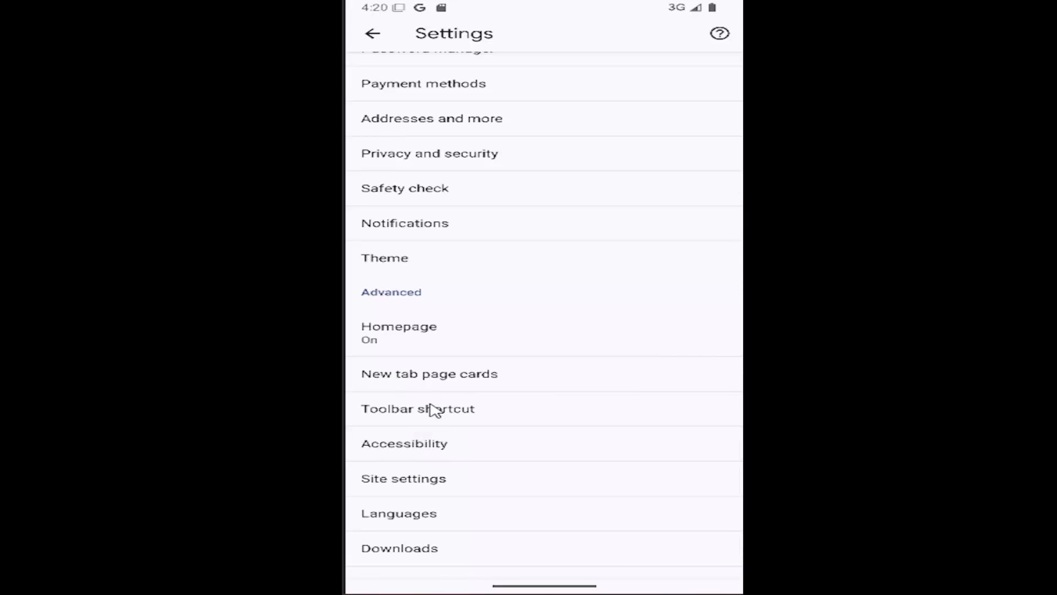
{"action": "left_click", "coordinate": [406, 442]}
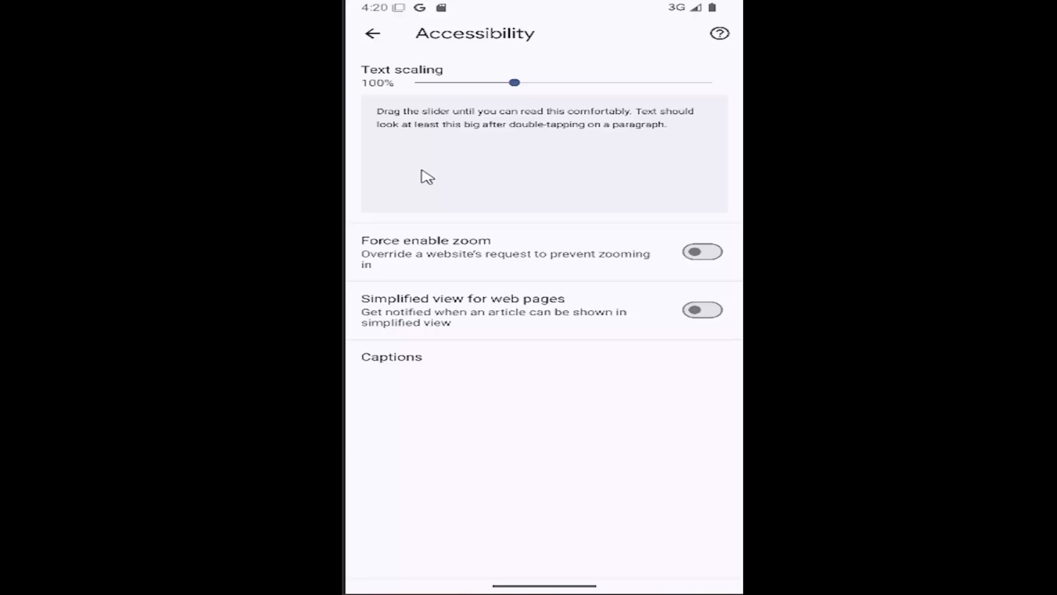
{"action": "mouse_move", "coordinate": [471, 89]}
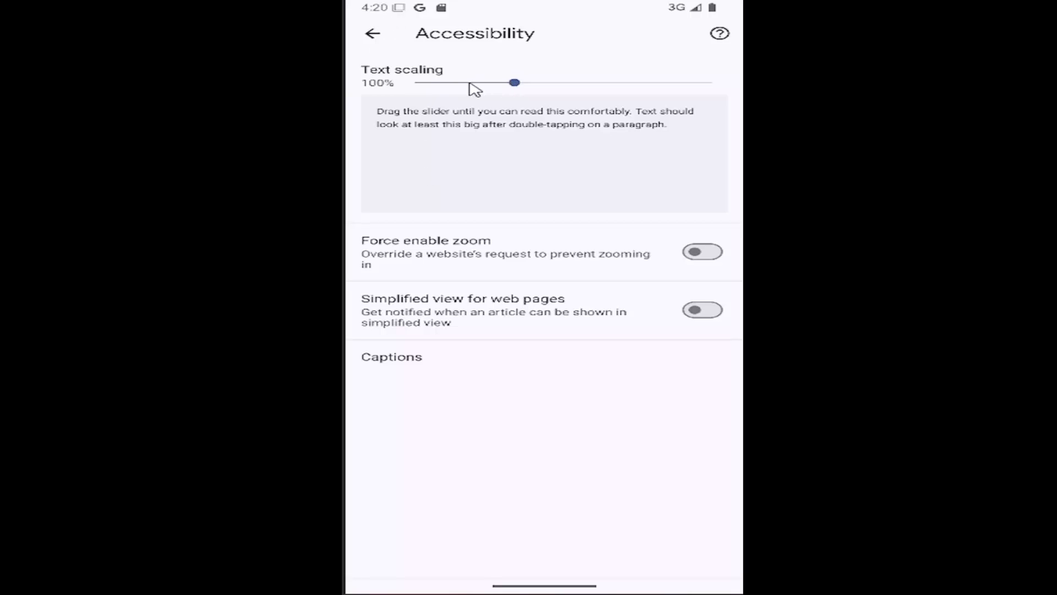
- Try Text scaling at 120% and 105%, leave it at 100%, and return to the Settings list
{"action": "left_click_drag", "start_coordinate": [515, 82], "coordinate": [554, 82]}
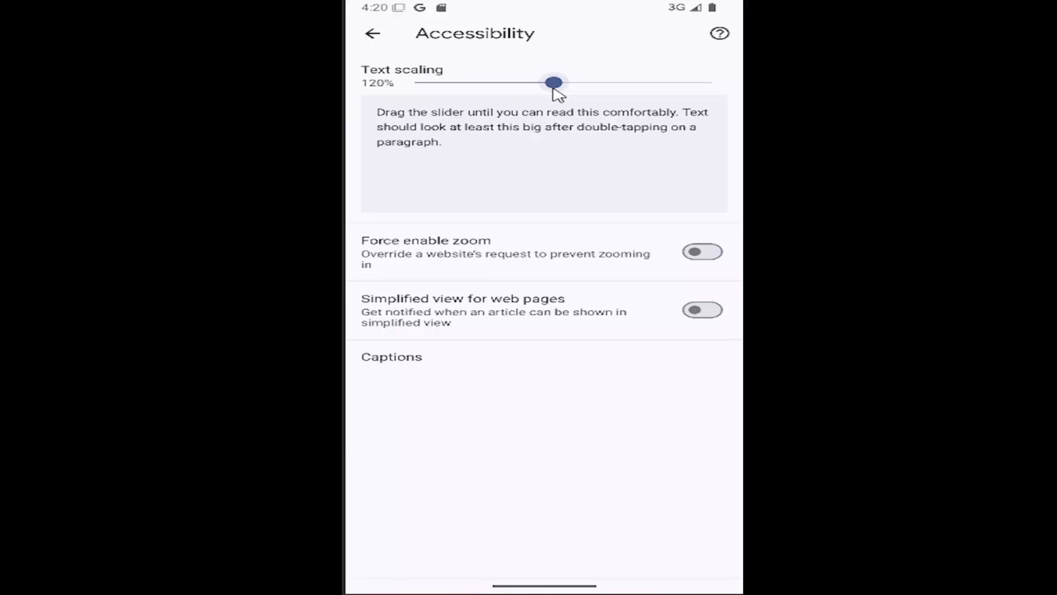
{"action": "left_click_drag", "start_coordinate": [553, 83], "coordinate": [524, 83]}
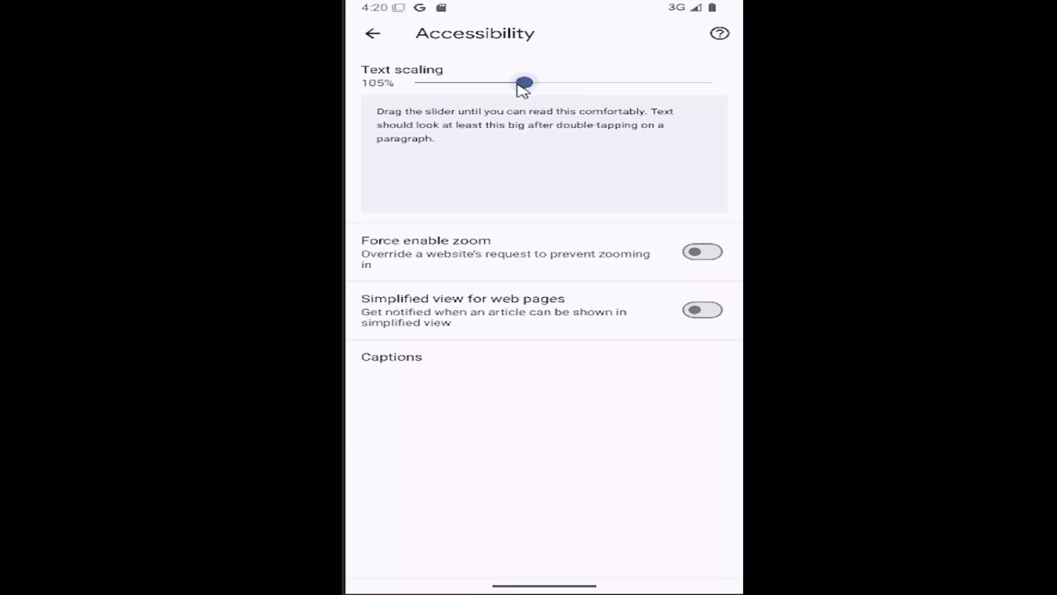
{"action": "left_click_drag", "start_coordinate": [526, 83], "coordinate": [515, 83]}
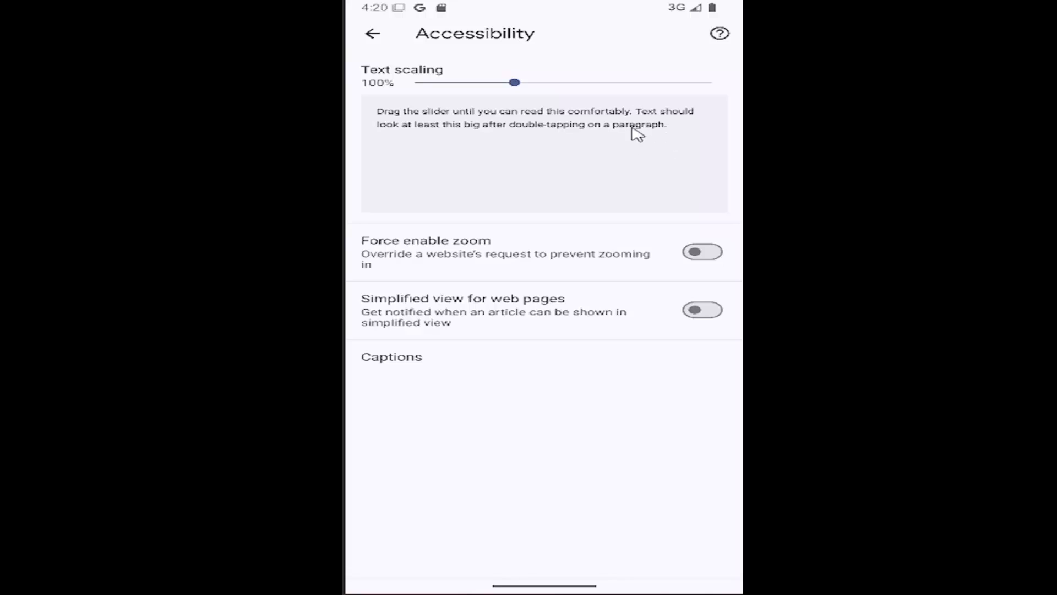
{"action": "mouse_move", "coordinate": [374, 39]}
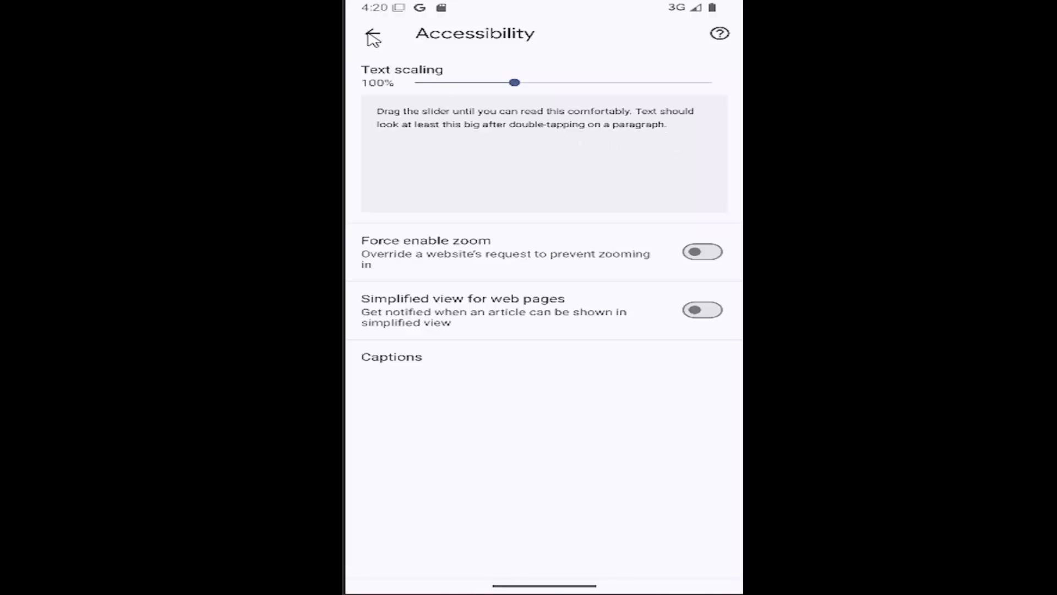
{"action": "left_click", "coordinate": [376, 35]}
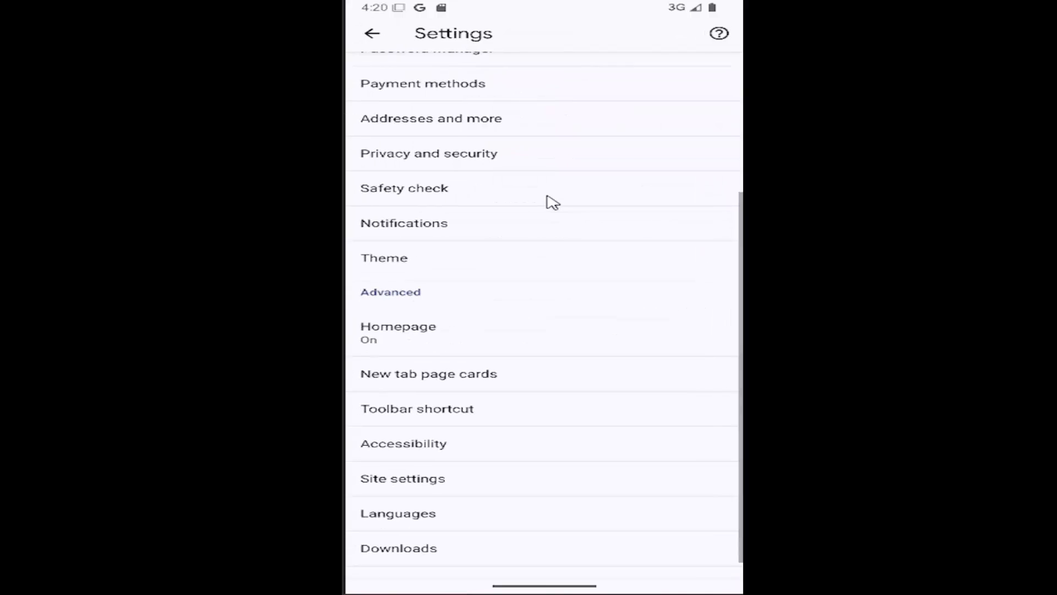